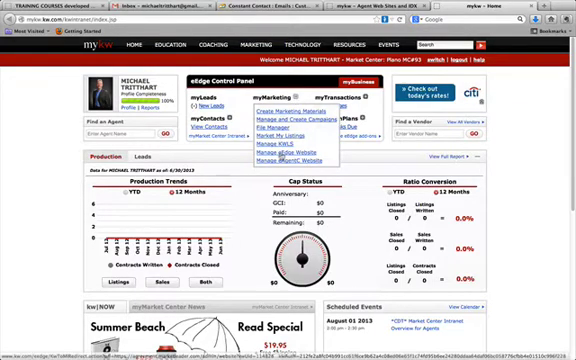
Step: Open Market Leader admin from eEdge and view Profile Details under My Account
{"action": "left_click", "coordinate": [297, 153]}
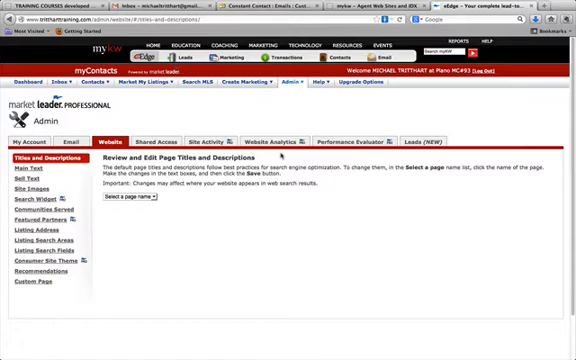
{"action": "left_click", "coordinate": [295, 86]}
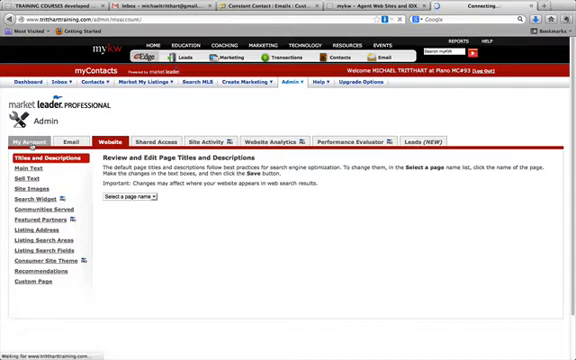
{"action": "left_click", "coordinate": [27, 131]}
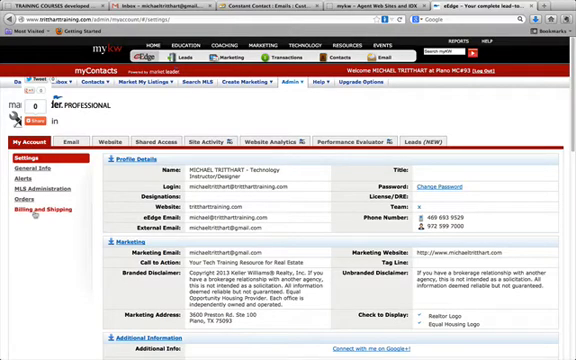
Step: View Billing and Shipping, open then cancel Add Payment Method, and review the empty page
{"action": "left_click", "coordinate": [35, 210]}
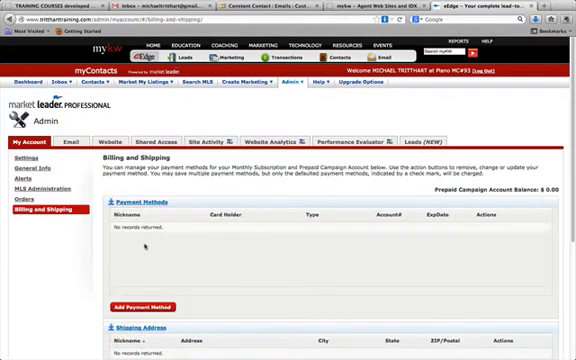
{"action": "scroll", "scroll_direction": "down", "scroll_amount": 3}
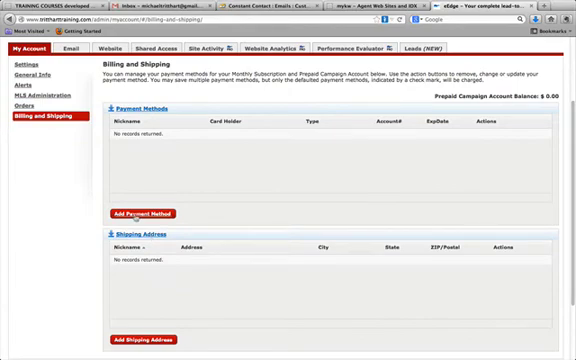
{"action": "left_click", "coordinate": [135, 214]}
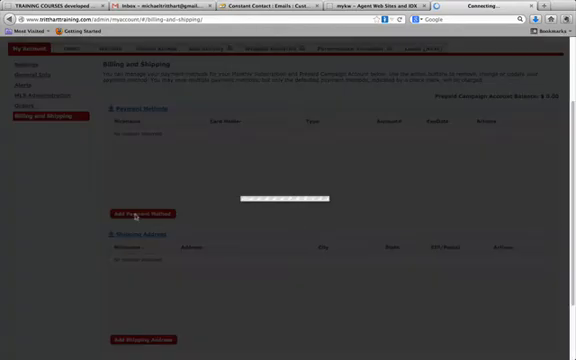
{"action": "left_click", "coordinate": [135, 213]}
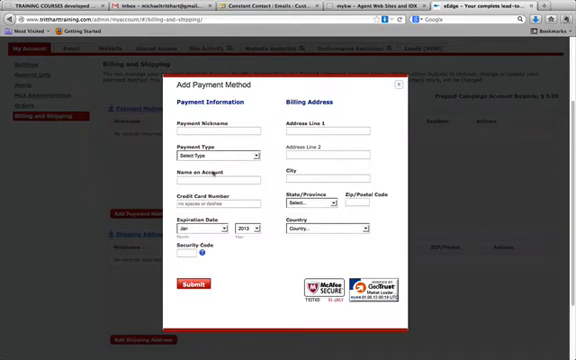
{"action": "left_click", "coordinate": [398, 86]}
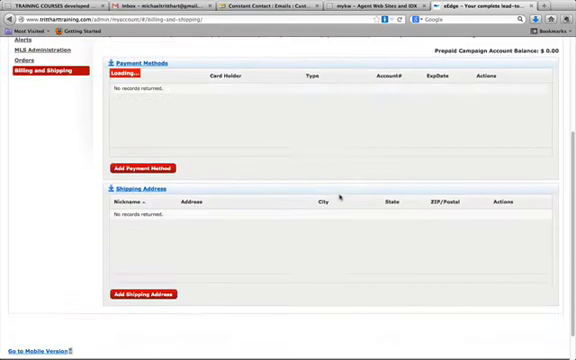
{"action": "scroll", "scroll_direction": "down", "scroll_amount": 3}
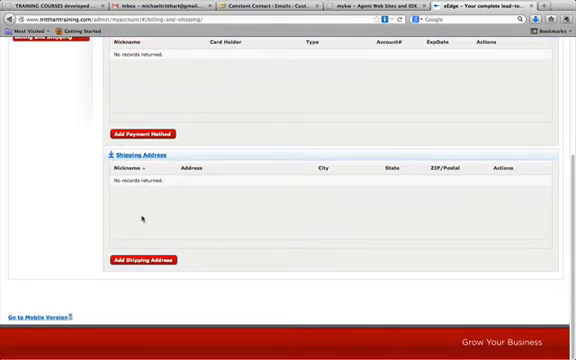
{"action": "scroll", "scroll_direction": "up", "scroll_amount": 3}
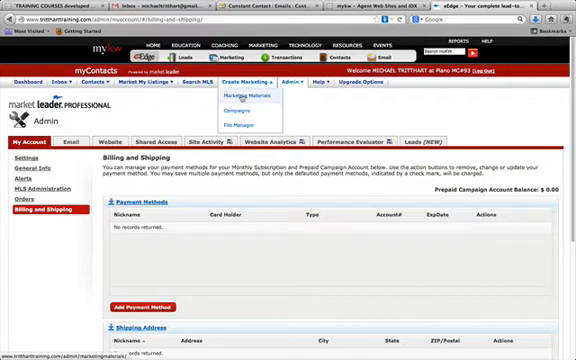
Step: Browse Marketing Materials > Postcards > Property Postcards - eEdge and open Just Listed 5
{"action": "left_click", "coordinate": [237, 95]}
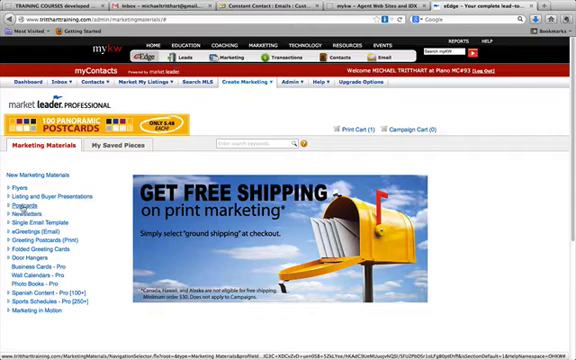
{"action": "left_click", "coordinate": [25, 199]}
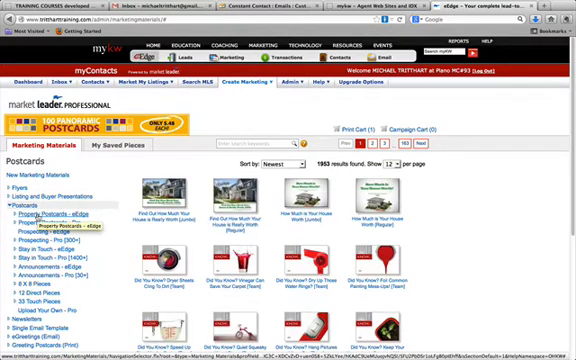
{"action": "left_click", "coordinate": [55, 207]}
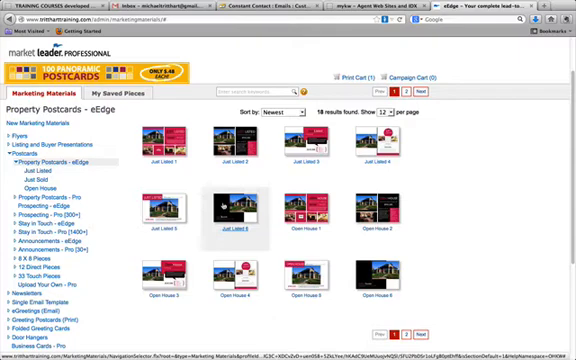
{"action": "left_click", "coordinate": [247, 205]}
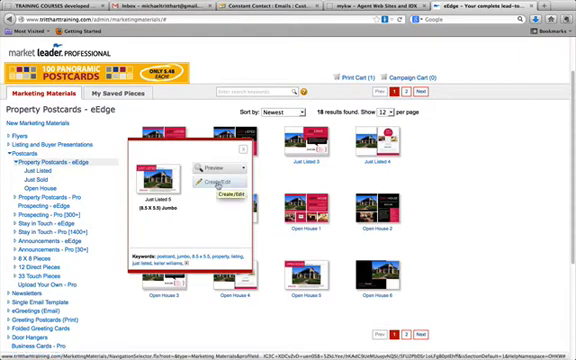
Step: Create a custom Just Listed postcard for listing 5741913 - 2015 Island Cir
{"action": "left_click", "coordinate": [228, 186]}
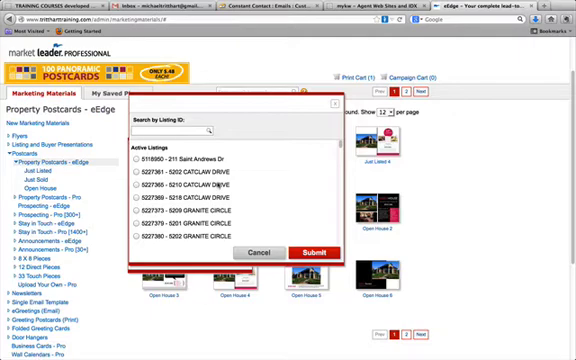
{"action": "scroll", "scroll_direction": "down", "scroll_amount": 3}
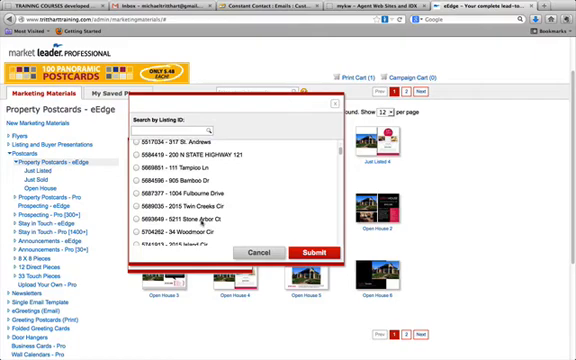
{"action": "scroll", "scroll_direction": "down", "scroll_amount": 3}
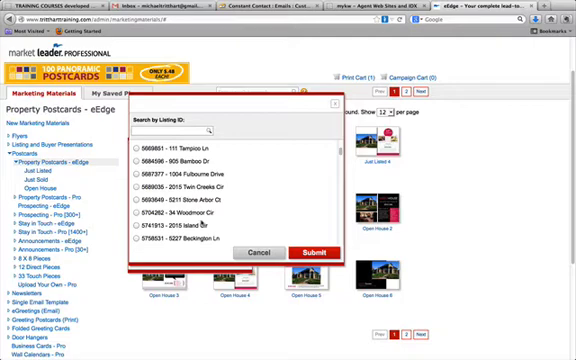
{"action": "scroll", "scroll_direction": "down", "scroll_amount": 3}
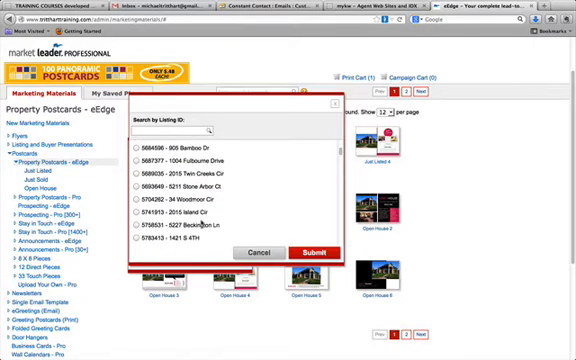
{"action": "scroll", "scroll_direction": "down", "scroll_amount": 3}
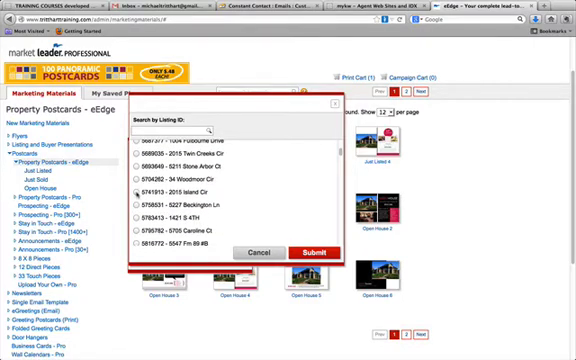
{"action": "left_click", "coordinate": [306, 251]}
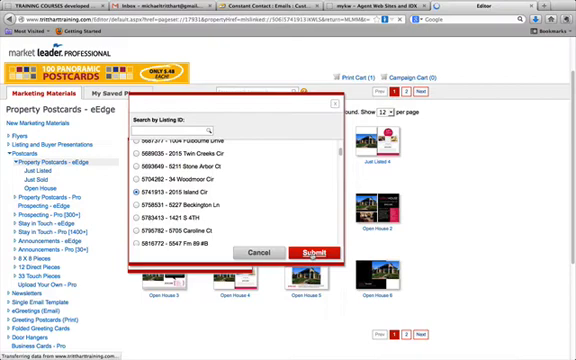
{"action": "left_click", "coordinate": [304, 252]}
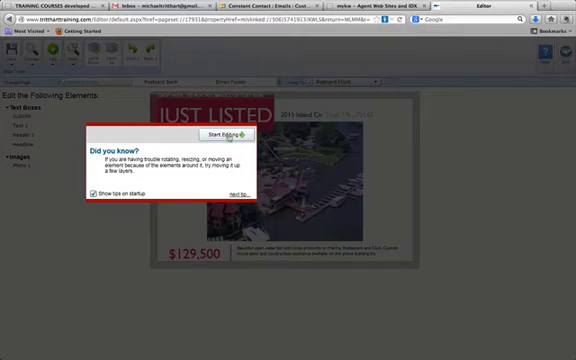
Step: Add a rectangle to the postcard front and give it a dark red background colour
{"action": "left_click", "coordinate": [224, 134]}
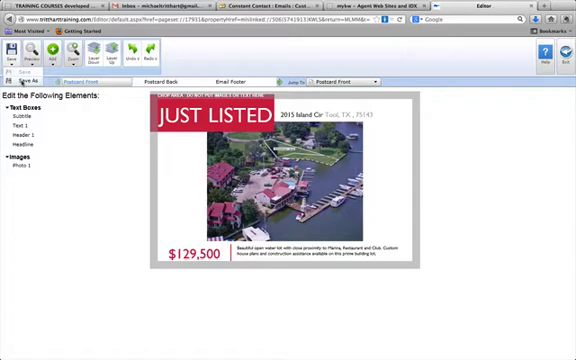
{"action": "mouse_move", "coordinate": [165, 140]}
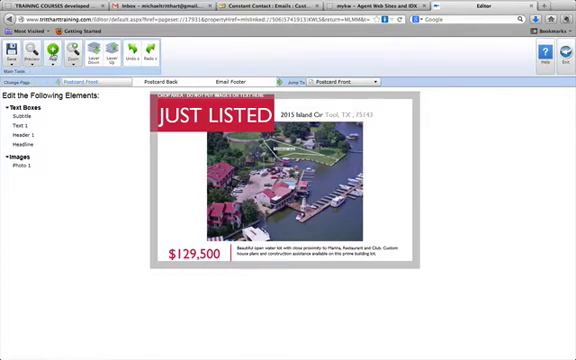
{"action": "left_click", "coordinate": [65, 57]}
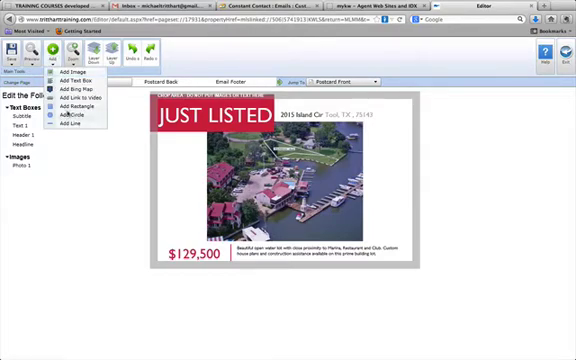
{"action": "left_click", "coordinate": [76, 111]}
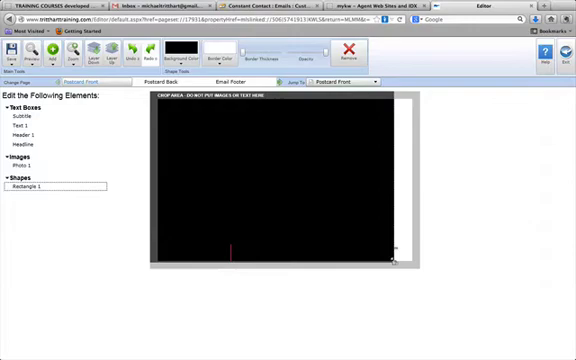
{"action": "mouse_move", "coordinate": [181, 50]}
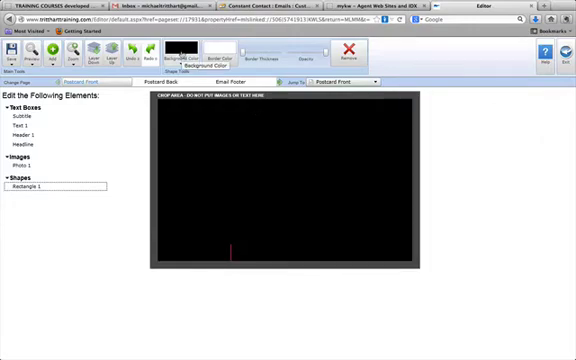
{"action": "left_click", "coordinate": [180, 60]}
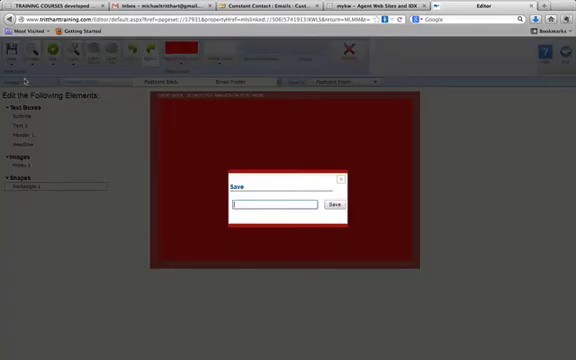
Step: Save the design as 'Dating Postcard' and exit the editor, confirming Yes
{"action": "type", "text": "Gating"}
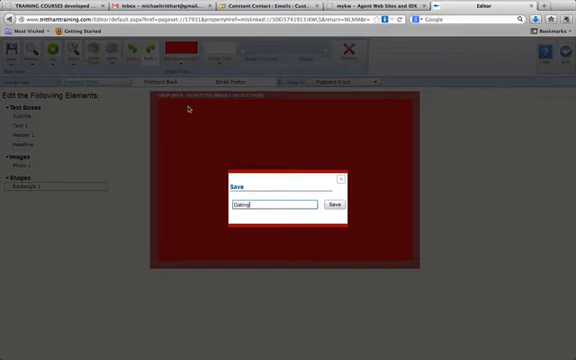
{"action": "type", "text": "Postcard"}
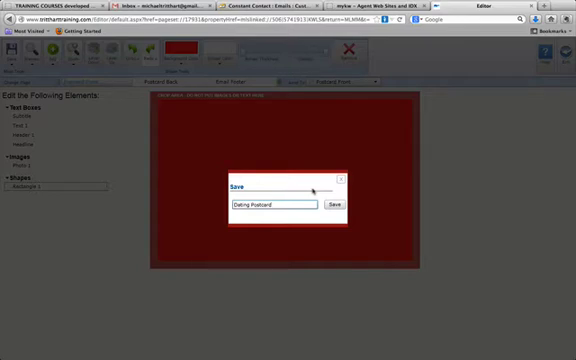
{"action": "left_click", "coordinate": [340, 206]}
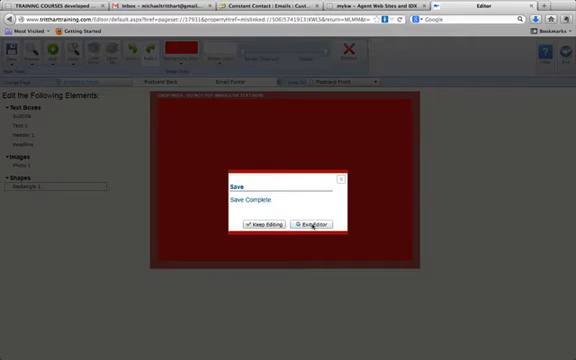
{"action": "left_click", "coordinate": [315, 222]}
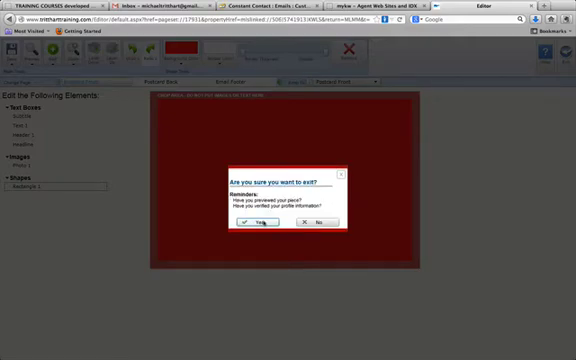
{"action": "left_click", "coordinate": [254, 227]}
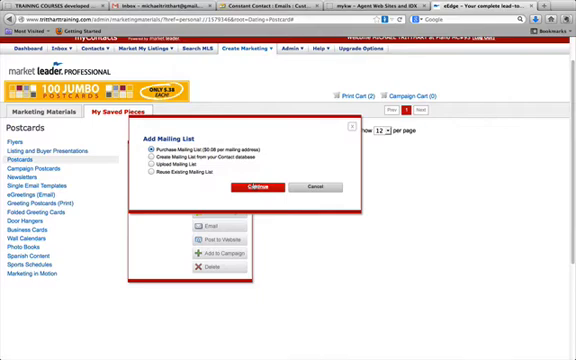
Step: Choose Purchase Mailing List and continue to the purchase form
{"action": "left_click", "coordinate": [271, 187]}
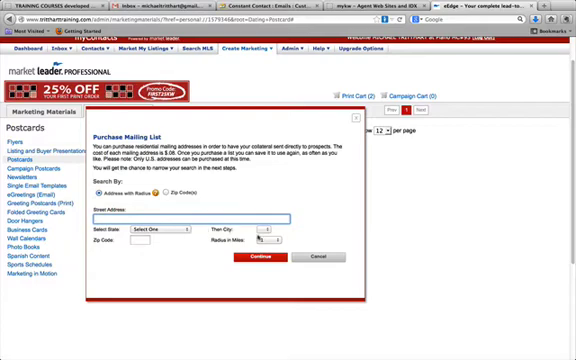
Step: Search by Zip Codes 75071, 75070, 75069 and 75093
{"action": "left_click", "coordinate": [287, 238]}
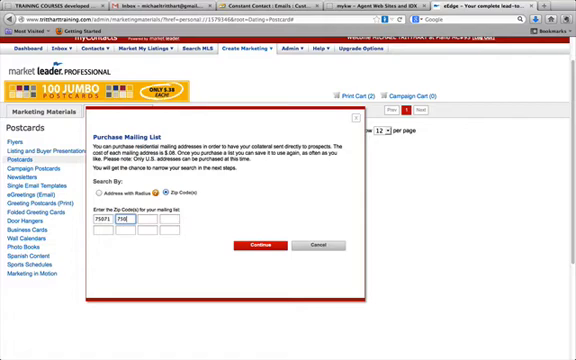
{"action": "type", "text": "75070"}
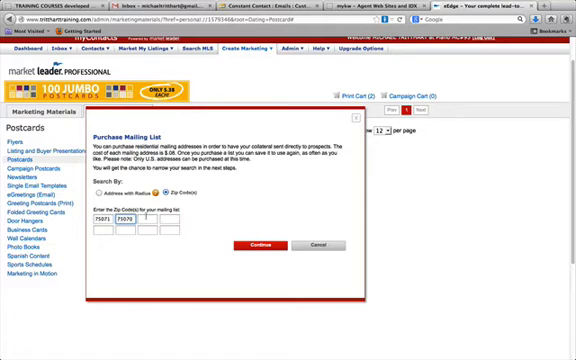
{"action": "type", "text": "75069"}
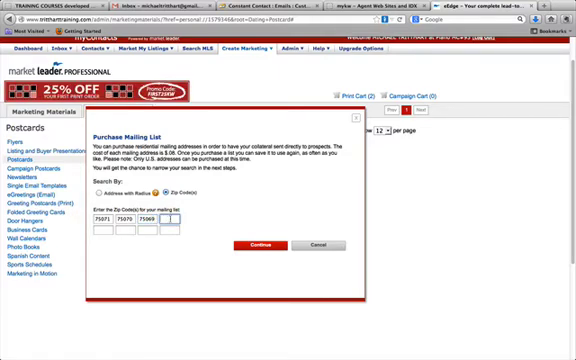
{"action": "type", "text": "75091"}
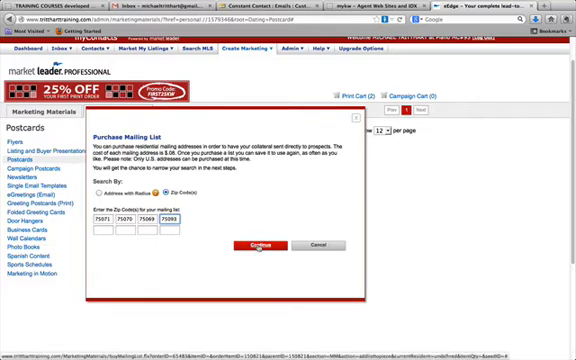
{"action": "left_click", "coordinate": [250, 245]}
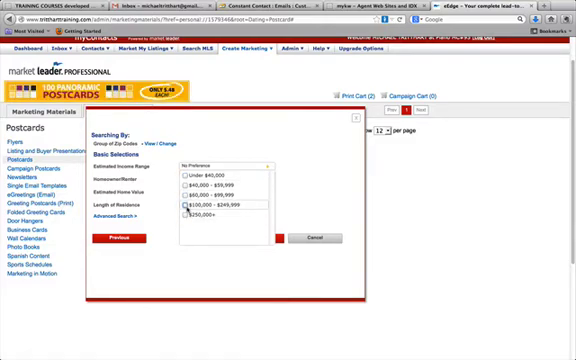
Step: Limit to homeowners earning $100,000–$249,999 and reveal the advanced search criteria
{"action": "left_click", "coordinate": [186, 205]}
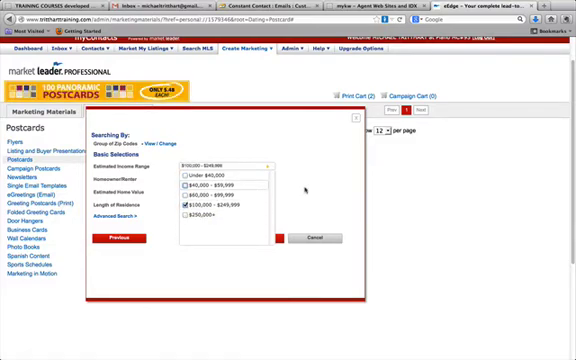
{"action": "left_click", "coordinate": [230, 187]}
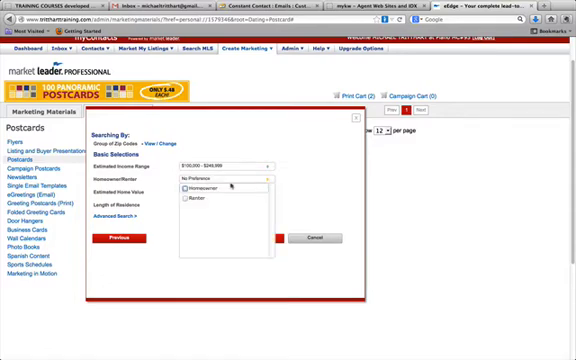
{"action": "left_click", "coordinate": [180, 192]}
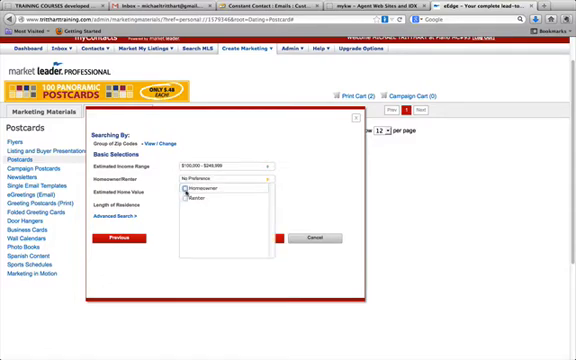
{"action": "left_click", "coordinate": [185, 186]}
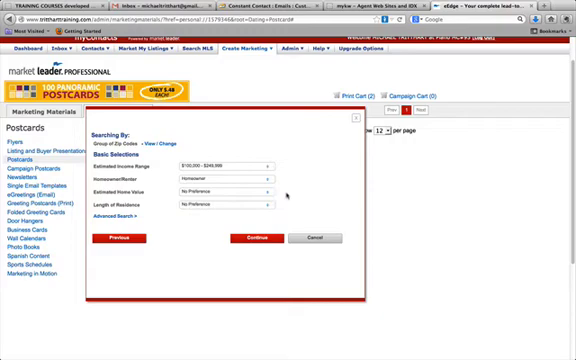
{"action": "left_click", "coordinate": [268, 188]}
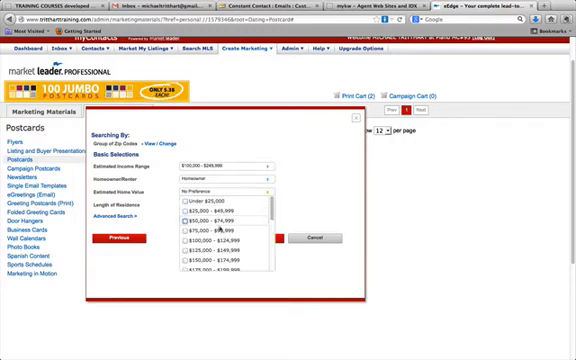
{"action": "scroll", "scroll_direction": "down", "scroll_amount": 3}
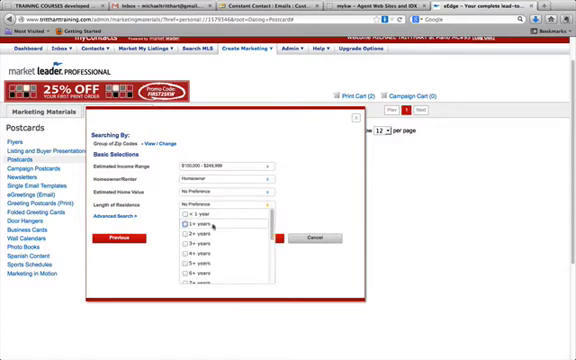
{"action": "scroll", "scroll_direction": "down", "scroll_amount": 3}
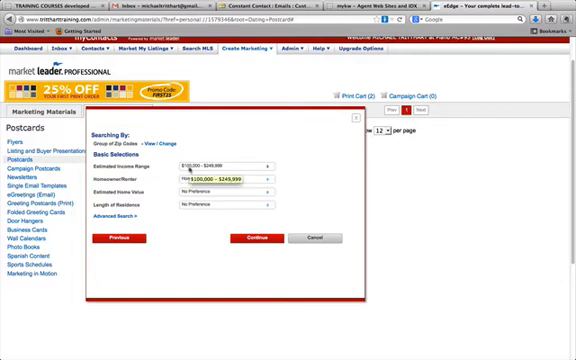
{"action": "left_click", "coordinate": [220, 179]}
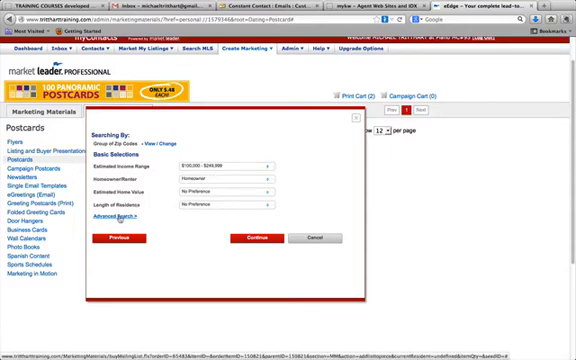
{"action": "left_click", "coordinate": [124, 221]}
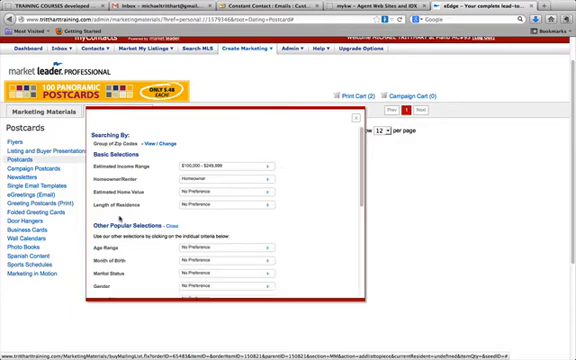
Step: Extend the age selection to 30–49 by adding the 45–49 band
{"action": "scroll", "scroll_direction": "down", "scroll_amount": 3}
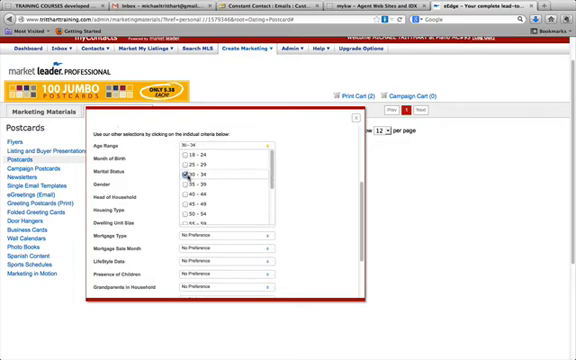
{"action": "left_click", "coordinate": [182, 191]}
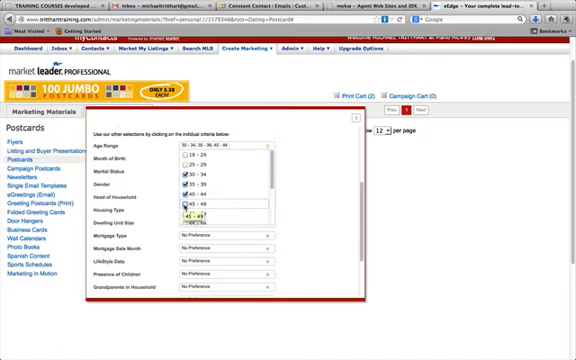
{"action": "left_click", "coordinate": [187, 200]}
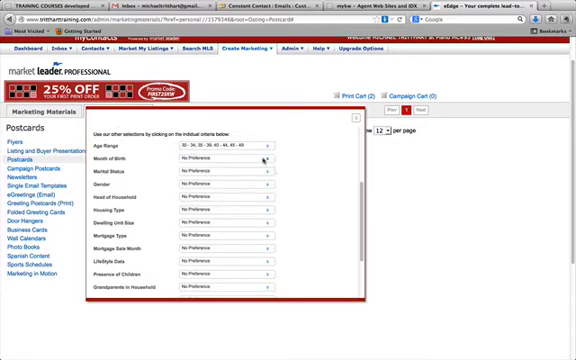
Step: Keep month of birth at No Preference, and set marital status Single and gender Female
{"action": "left_click", "coordinate": [266, 160]}
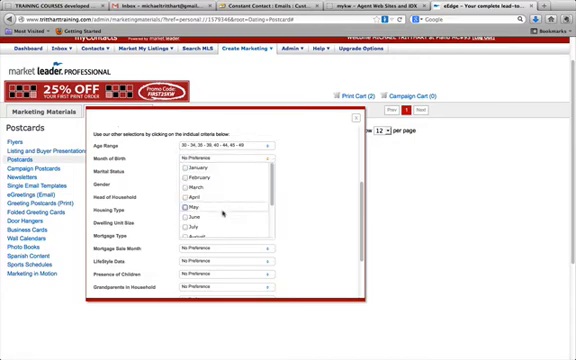
{"action": "scroll", "scroll_direction": "down", "scroll_amount": 3}
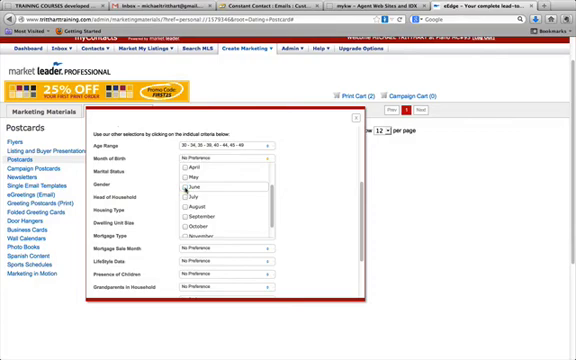
{"action": "left_click", "coordinate": [280, 163]}
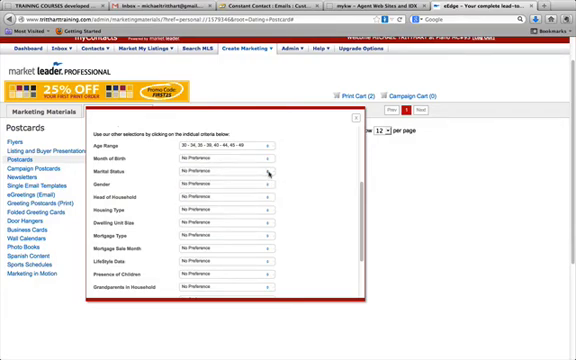
{"action": "left_click", "coordinate": [270, 172]}
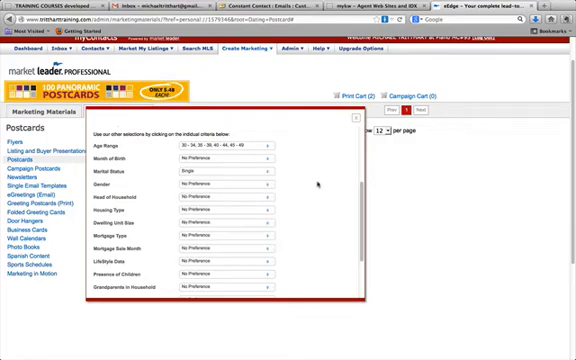
{"action": "left_click", "coordinate": [270, 187]}
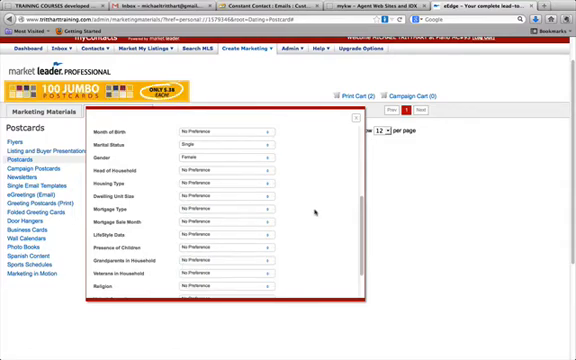
{"action": "scroll", "scroll_direction": "down", "scroll_amount": 3}
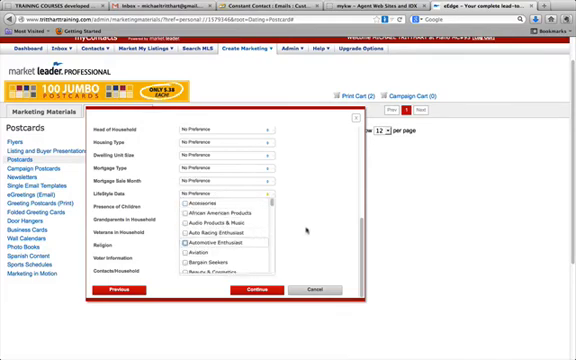
Step: Leave children and other criteria at No Preference, keep one contact per household, and search
{"action": "scroll", "scroll_direction": "down", "scroll_amount": 3}
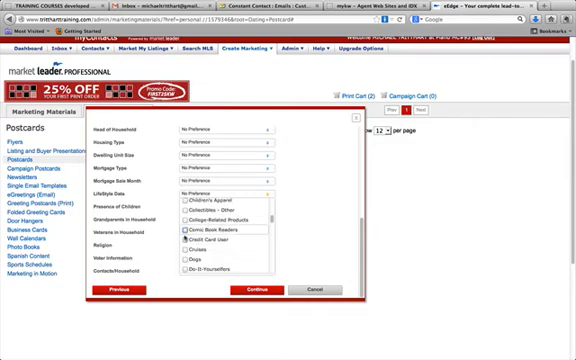
{"action": "scroll", "scroll_direction": "down", "scroll_amount": 3}
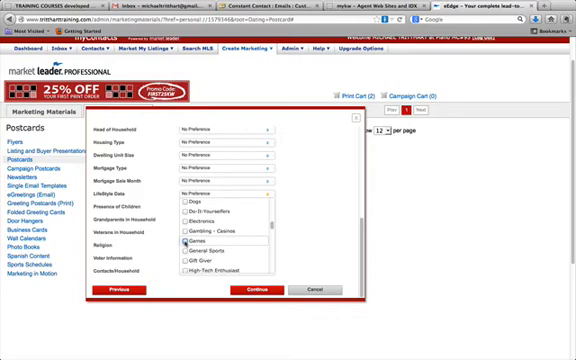
{"action": "scroll", "scroll_direction": "down", "scroll_amount": 3}
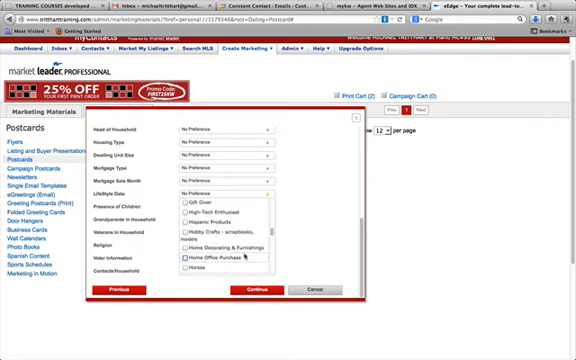
{"action": "scroll", "scroll_direction": "down", "scroll_amount": 3}
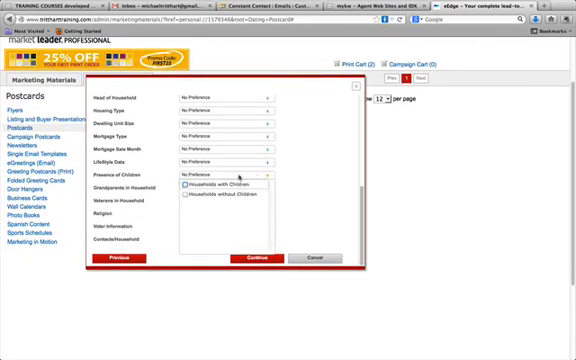
{"action": "left_click", "coordinate": [187, 194]}
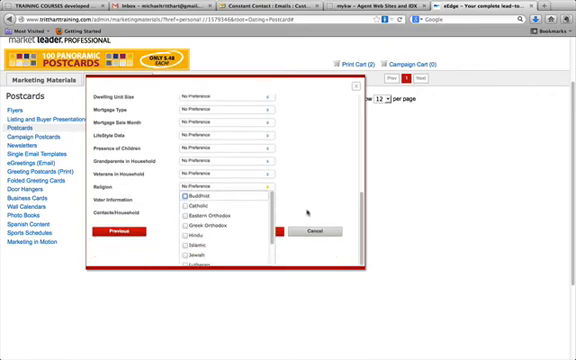
{"action": "scroll", "scroll_direction": "down", "scroll_amount": 3}
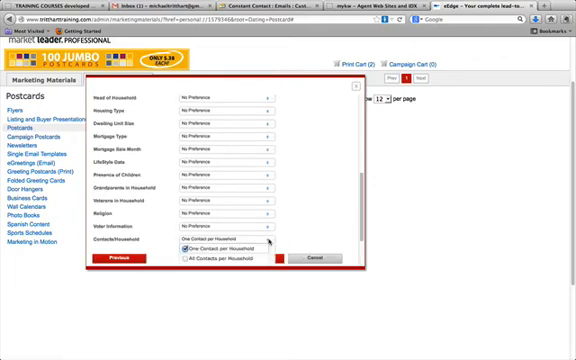
{"action": "scroll", "scroll_direction": "up", "scroll_amount": 3}
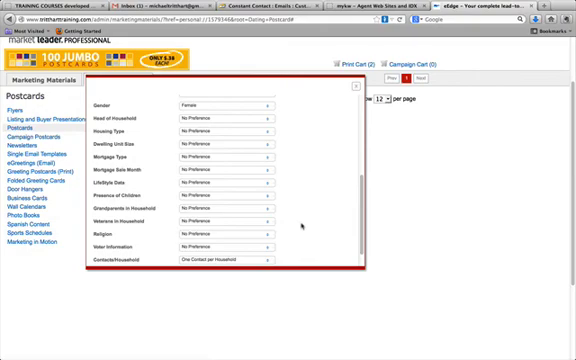
{"action": "scroll", "scroll_direction": "up", "scroll_amount": 3}
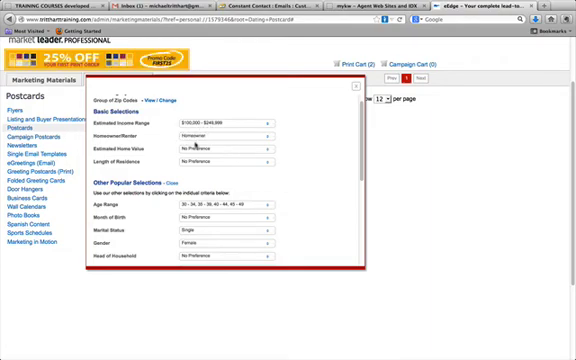
{"action": "scroll", "scroll_direction": "down", "scroll_amount": 3}
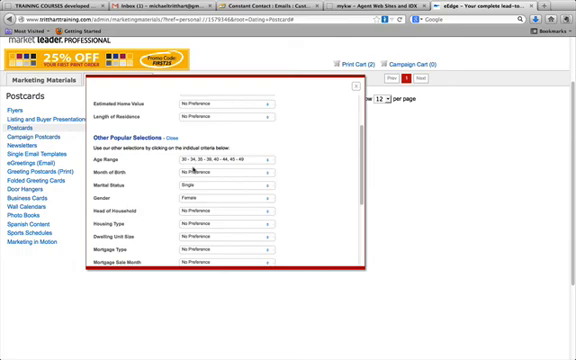
{"action": "scroll", "scroll_direction": "down", "scroll_amount": 3}
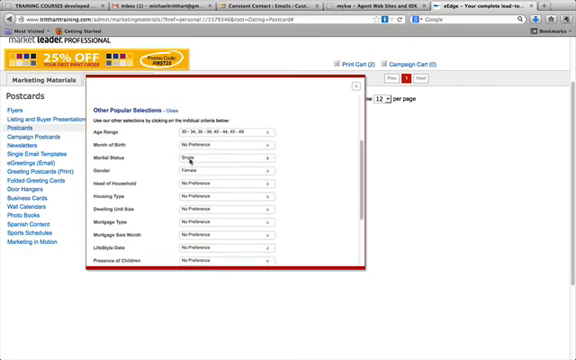
{"action": "scroll", "scroll_direction": "down", "scroll_amount": 3}
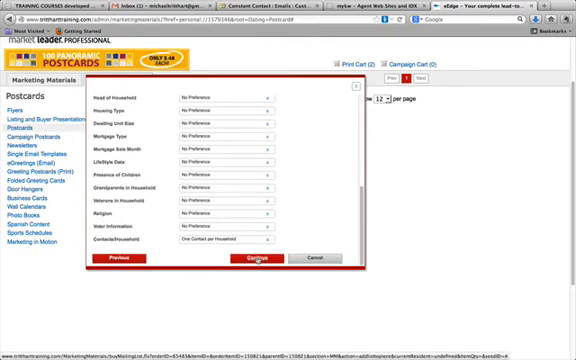
{"action": "left_click", "coordinate": [251, 258]}
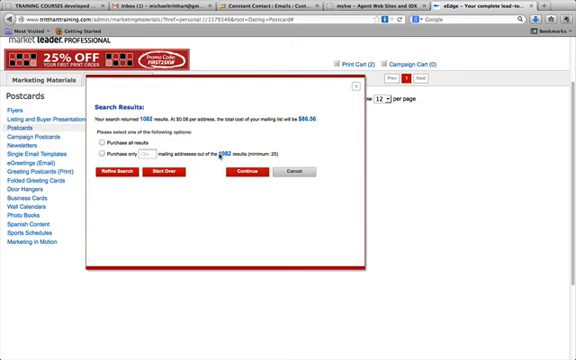
Step: Choose 'Purchase only' instead of all 1082 results and begin entering 25 as the quantity
{"action": "left_click", "coordinate": [106, 153]}
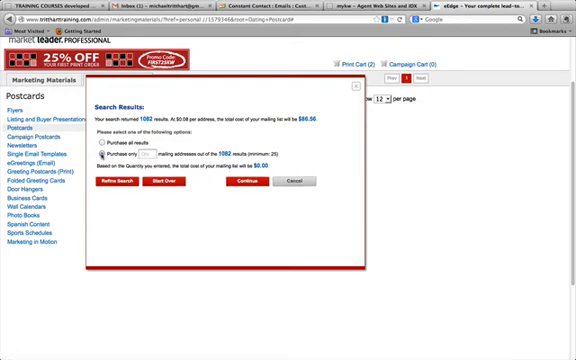
{"action": "left_click", "coordinate": [106, 147]}
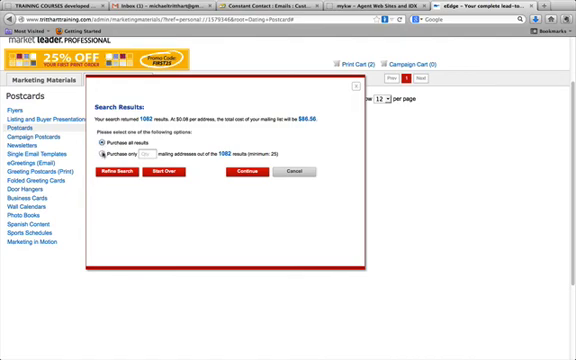
{"action": "left_click", "coordinate": [112, 155]}
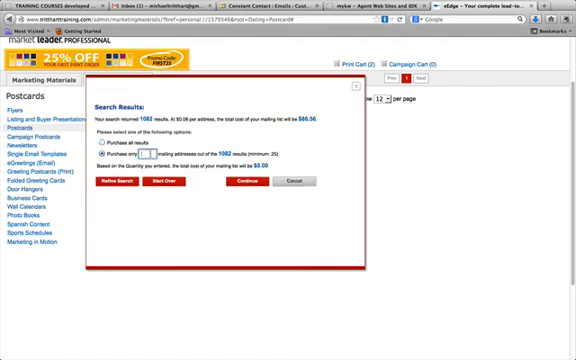
{"action": "left_click", "coordinate": [252, 182]}
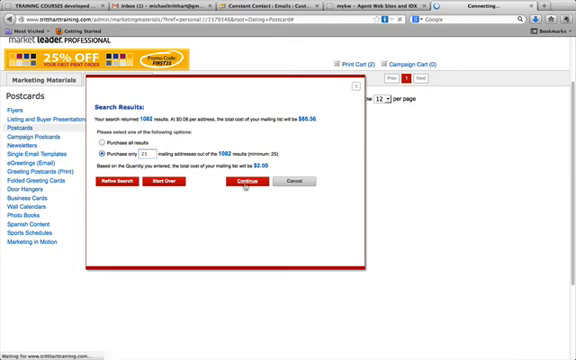
Step: Continue with the 25 addresses and enter 'The Dating Game' as the mailing list name
{"action": "left_click", "coordinate": [262, 181]}
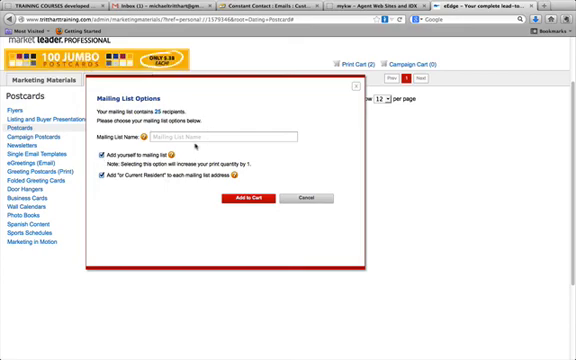
{"action": "left_click", "coordinate": [221, 137]}
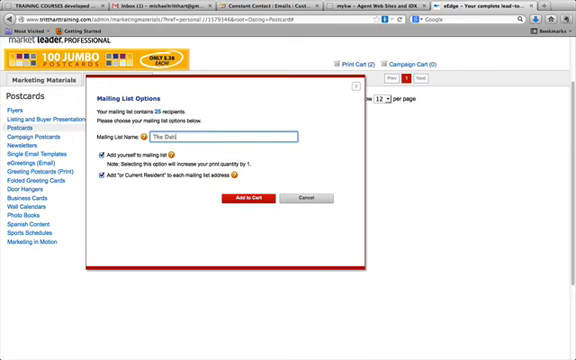
{"action": "type", "text": "The Dating Game"}
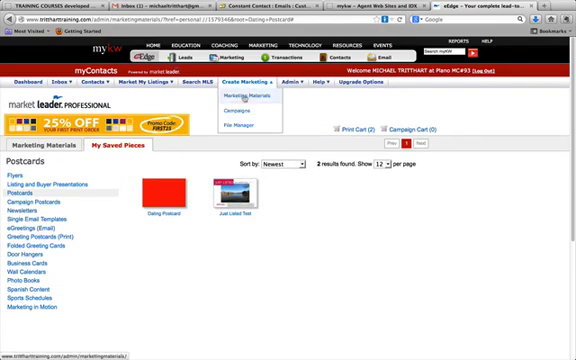
Step: Go back to Marketing Materials, where My Saved Pieces lists the Dating Postcard
{"action": "left_click", "coordinate": [154, 189]}
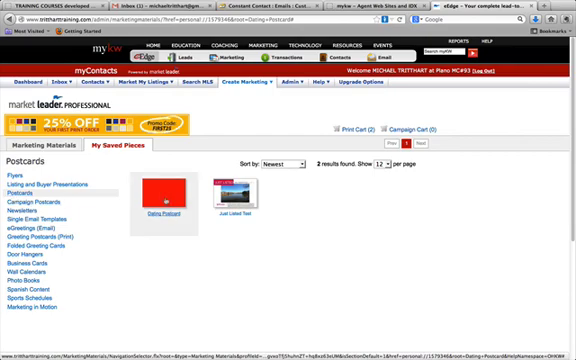